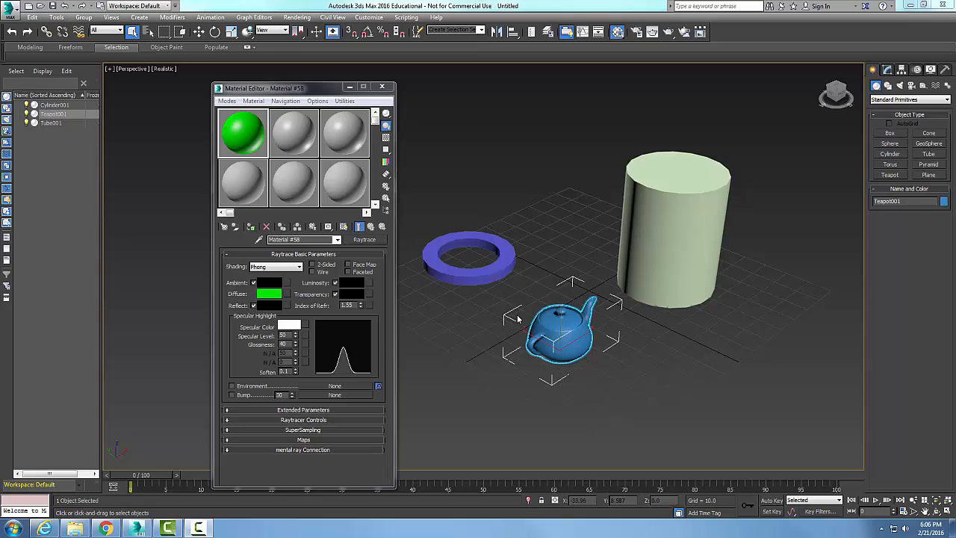
pyautogui.moveTo(513, 319)
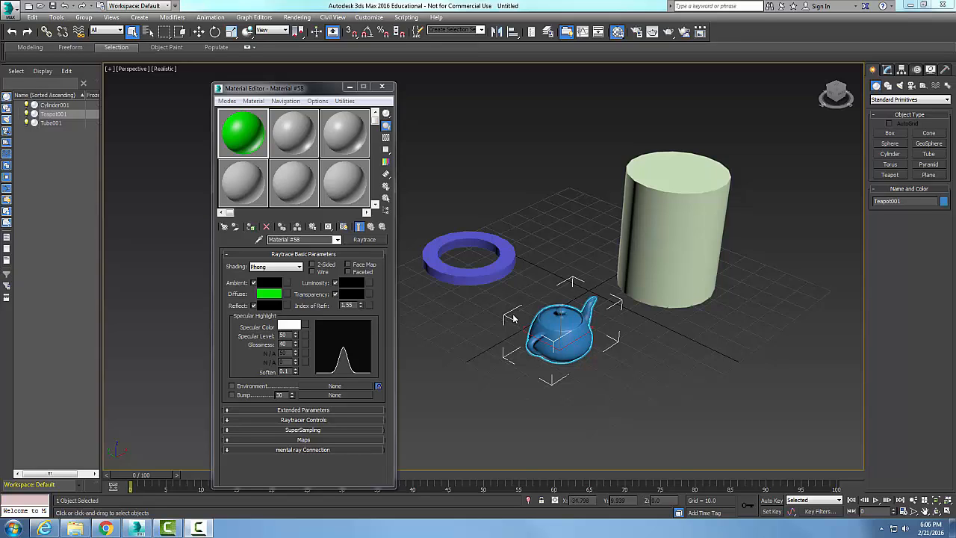
pyautogui.moveTo(282, 158)
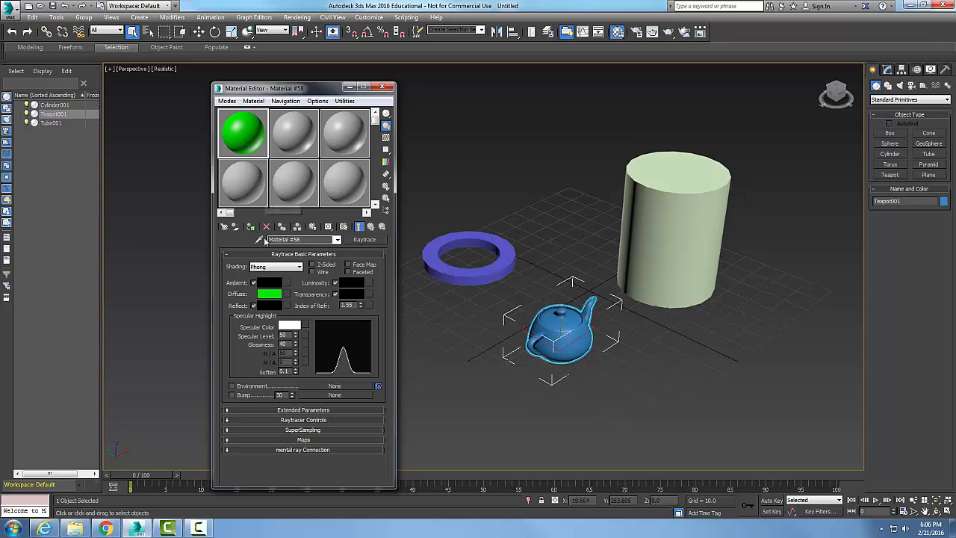
pyautogui.moveTo(370, 226)
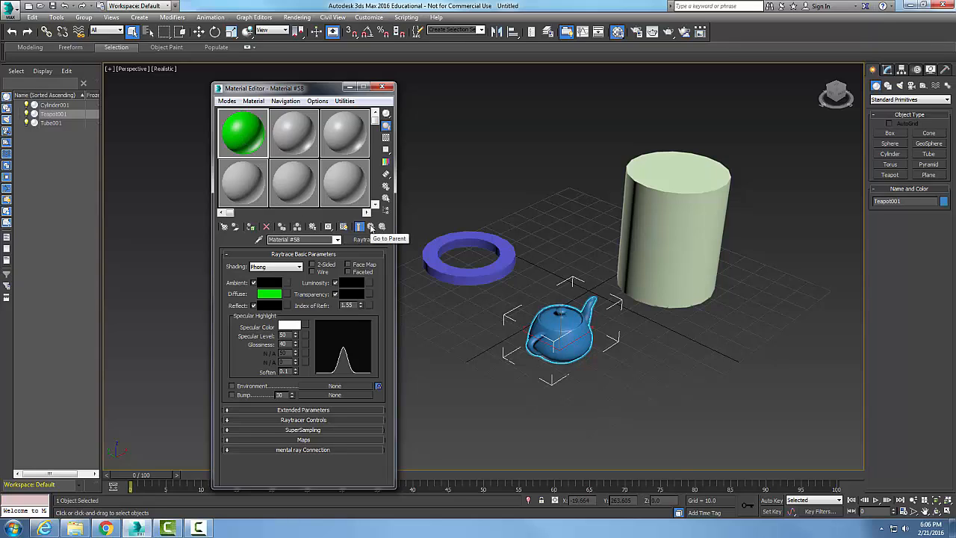
pyautogui.moveTo(380, 226)
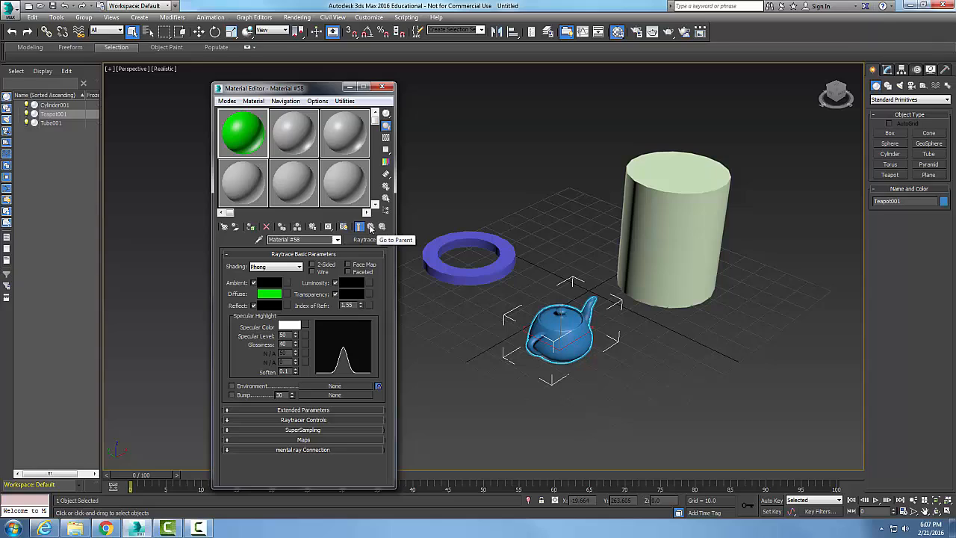
pyautogui.moveTo(381, 227)
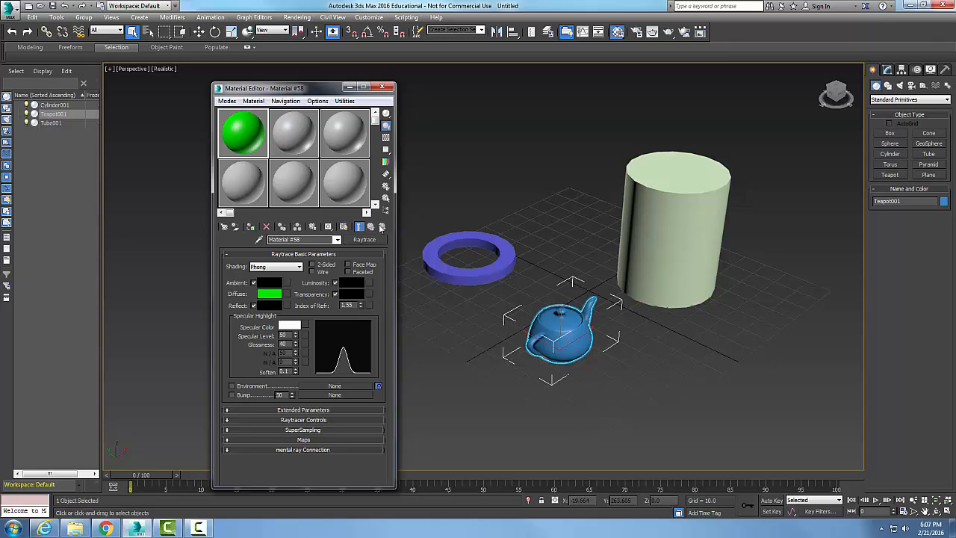
pyautogui.moveTo(382, 226)
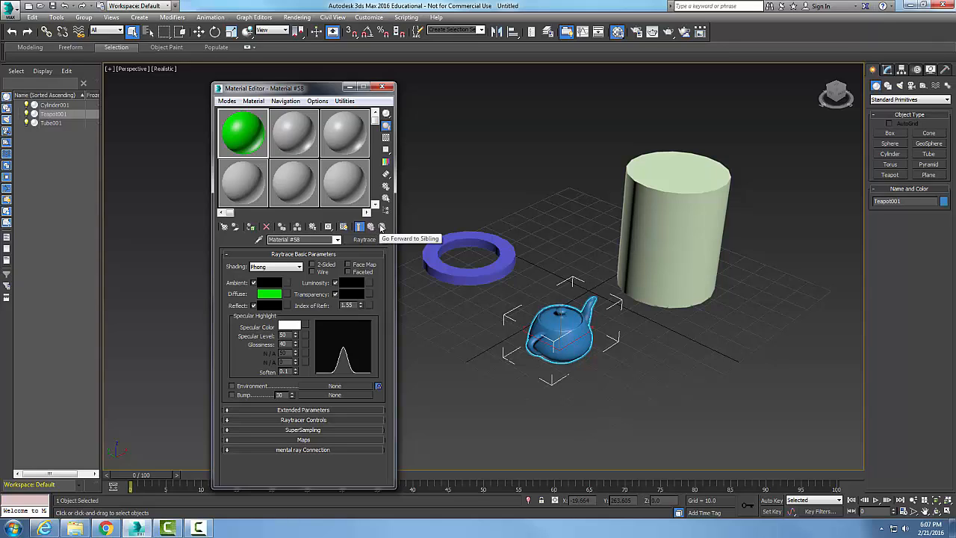